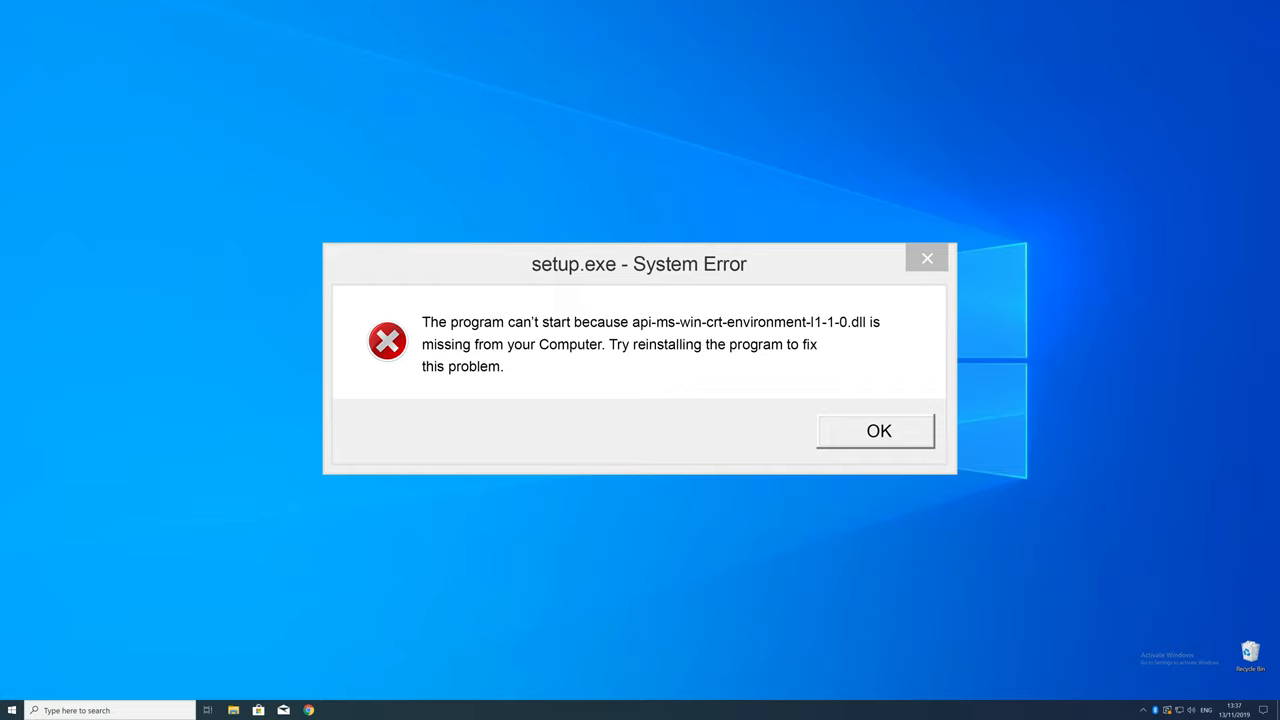
# - Dismiss the setup.exe error about missing api-ms-win-crt-environment-l1-1-0.dll
pyautogui.click(877, 431)
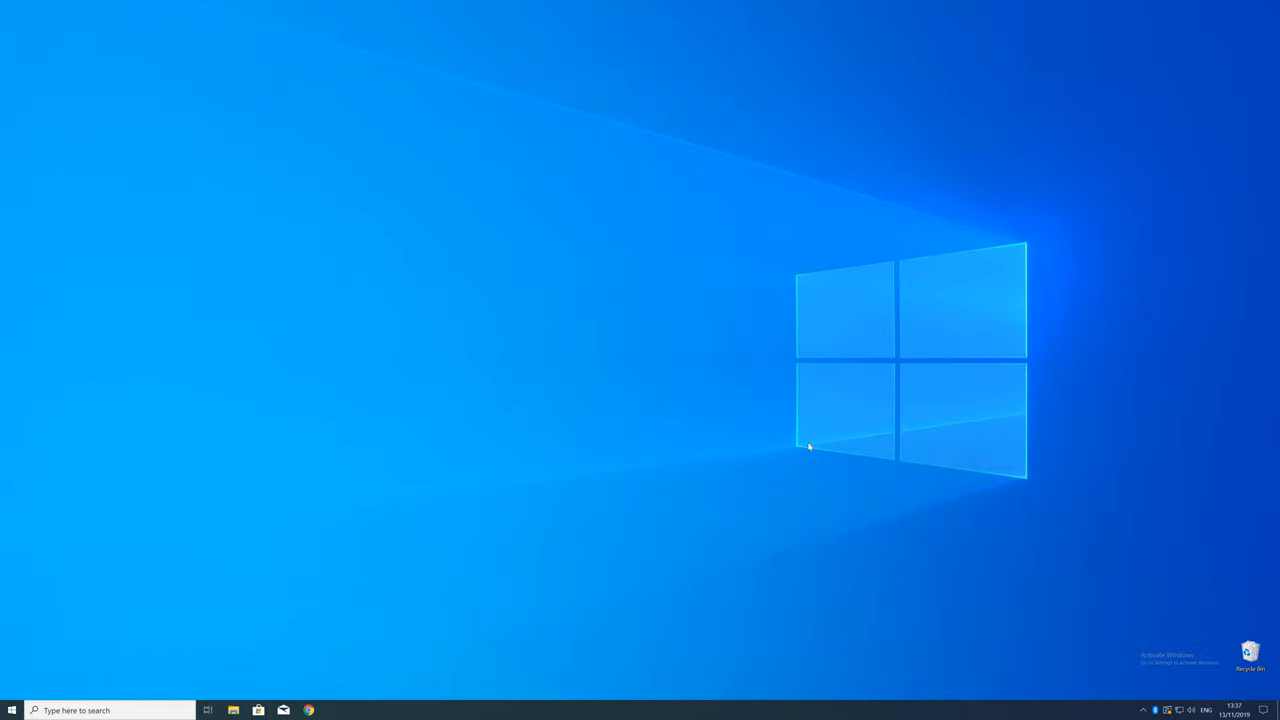
# - Show the System About page to confirm a 64-bit OS on an x64 processor
pyautogui.rightClick(11, 710)
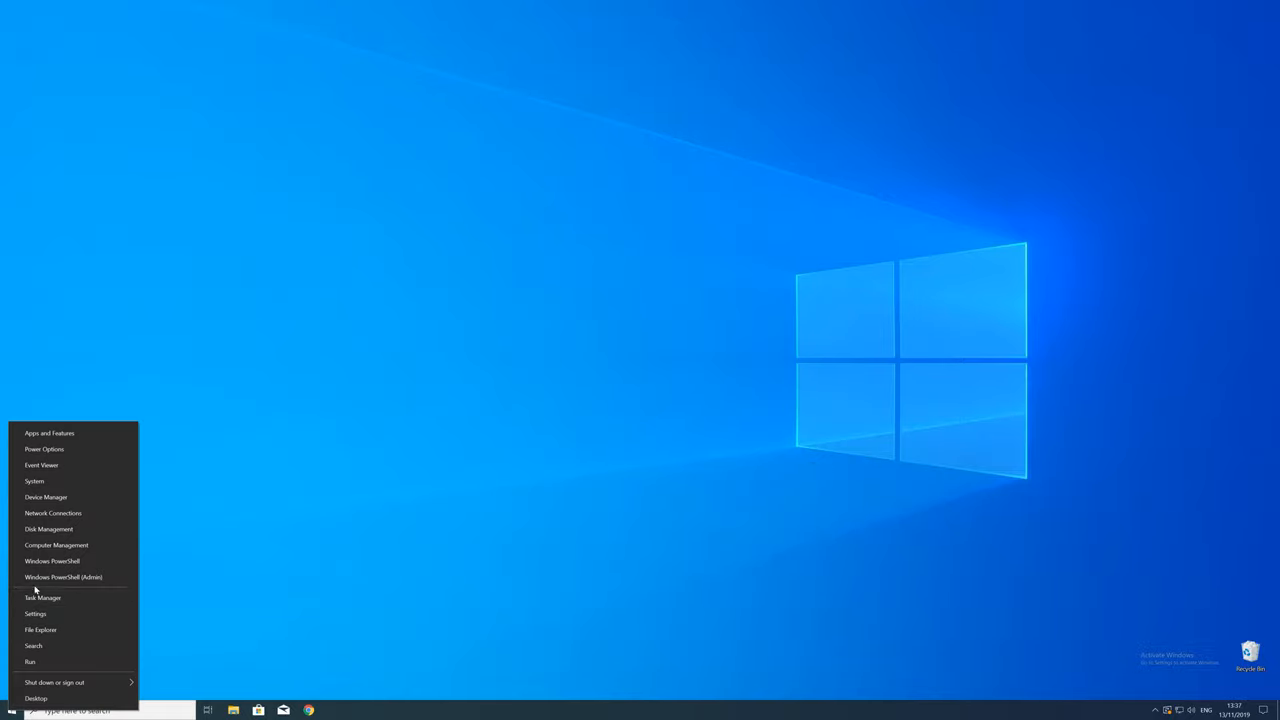
pyautogui.click(34, 613)
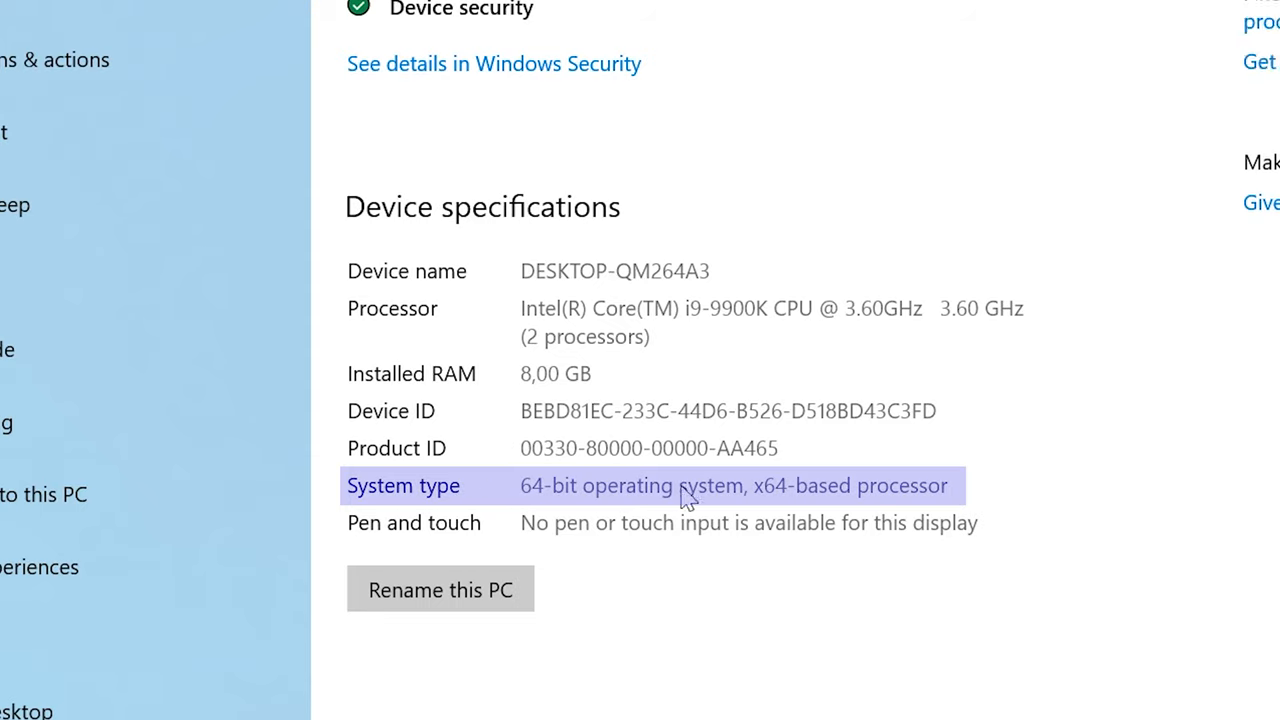
pyautogui.moveTo(343, 490)
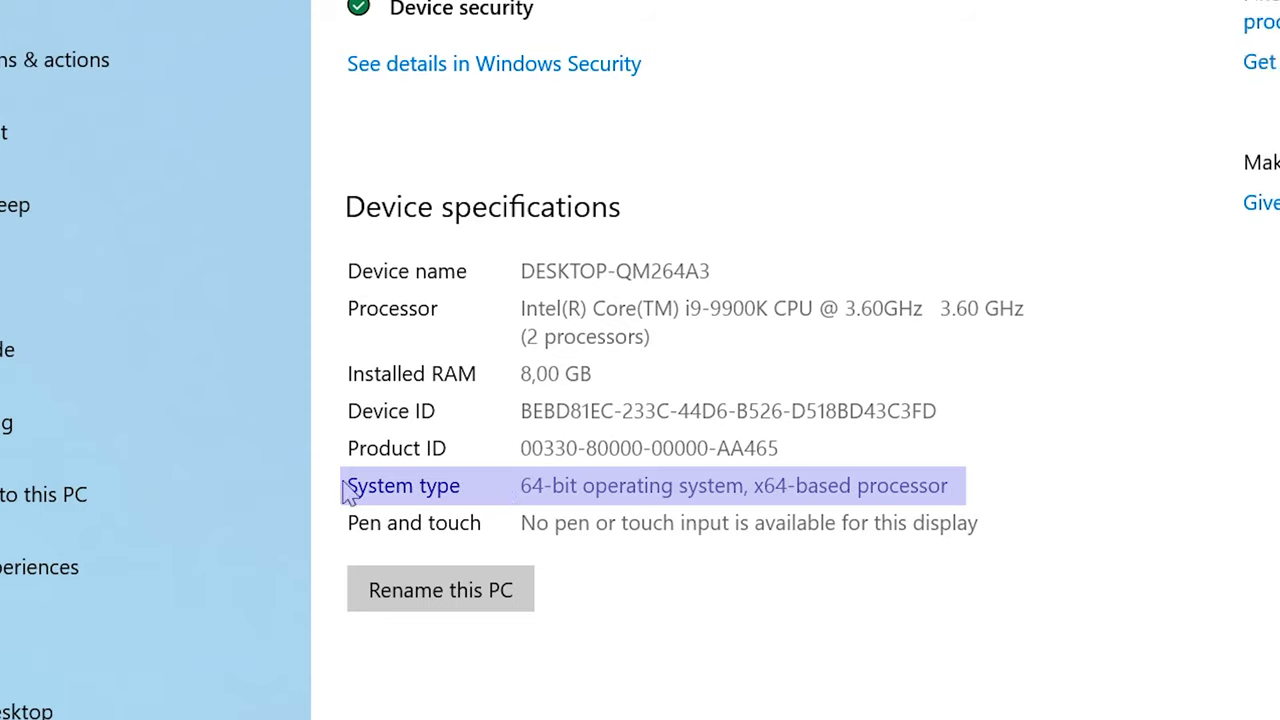
pyautogui.moveTo(332, 498)
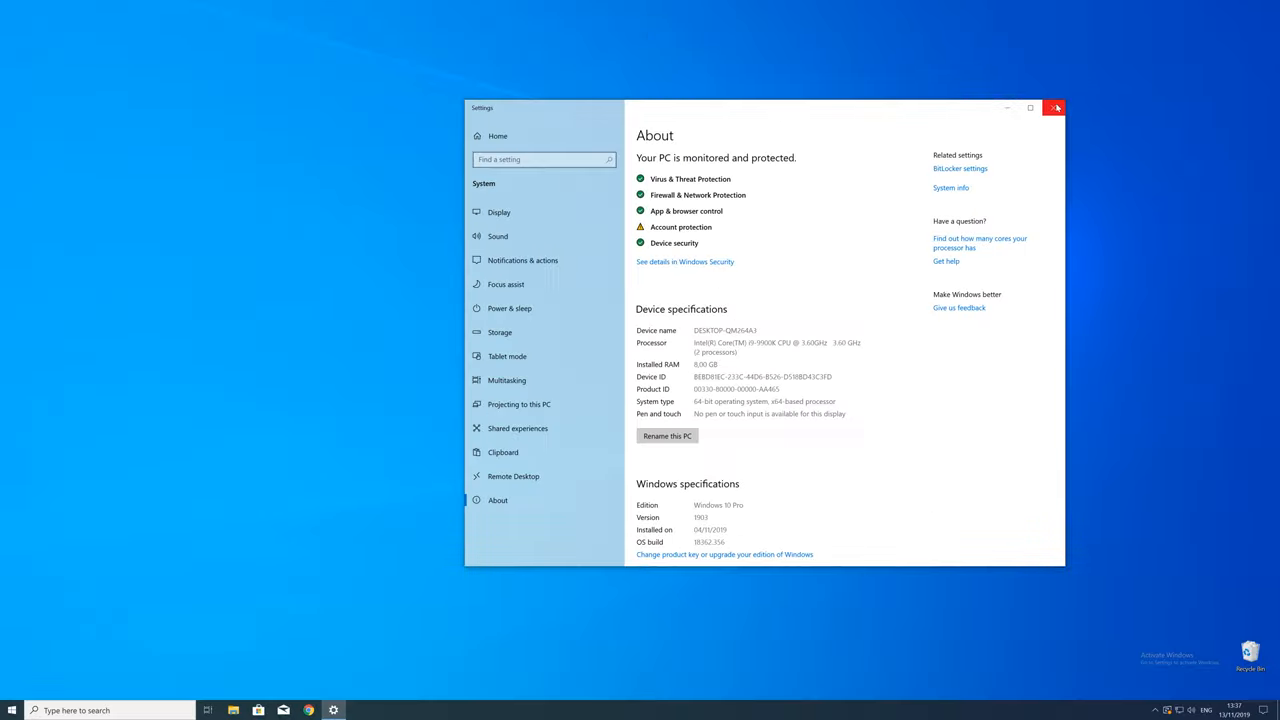
# - Close Settings and download vc_redist.x64.exe (64-Bit) from the STS Tutorial page
pyautogui.click(1060, 106)
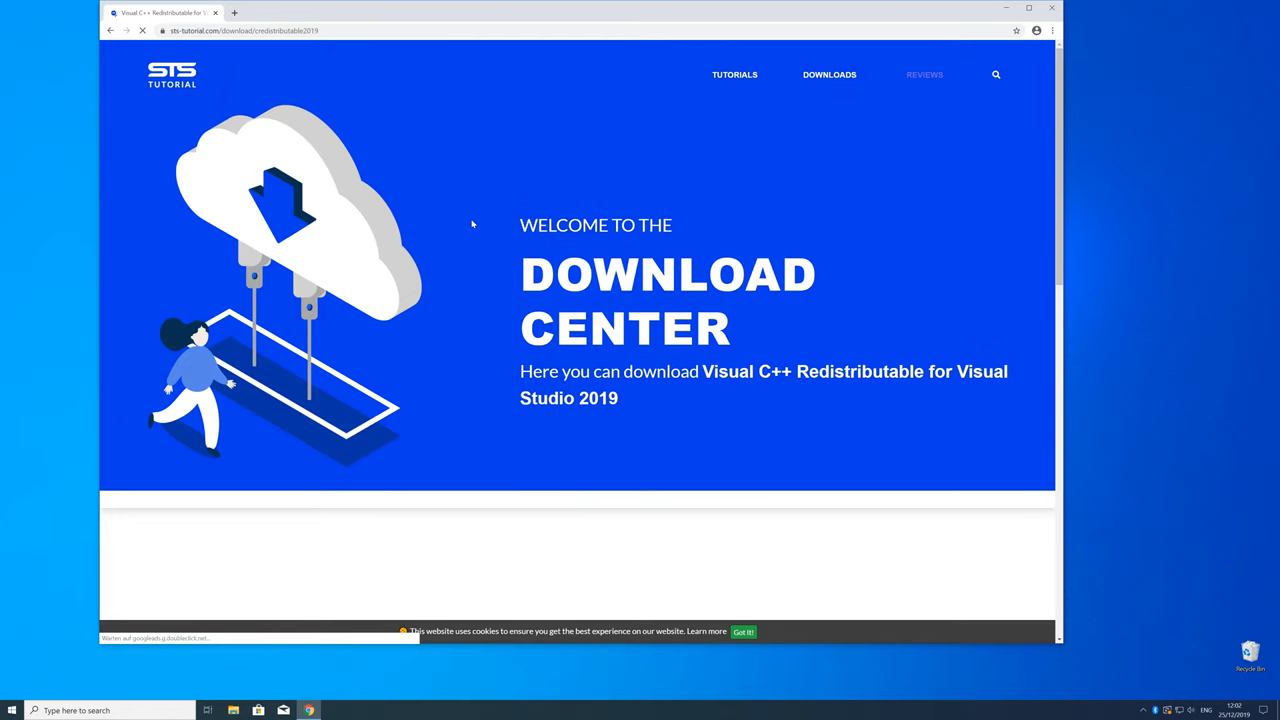
pyautogui.scroll(-3)
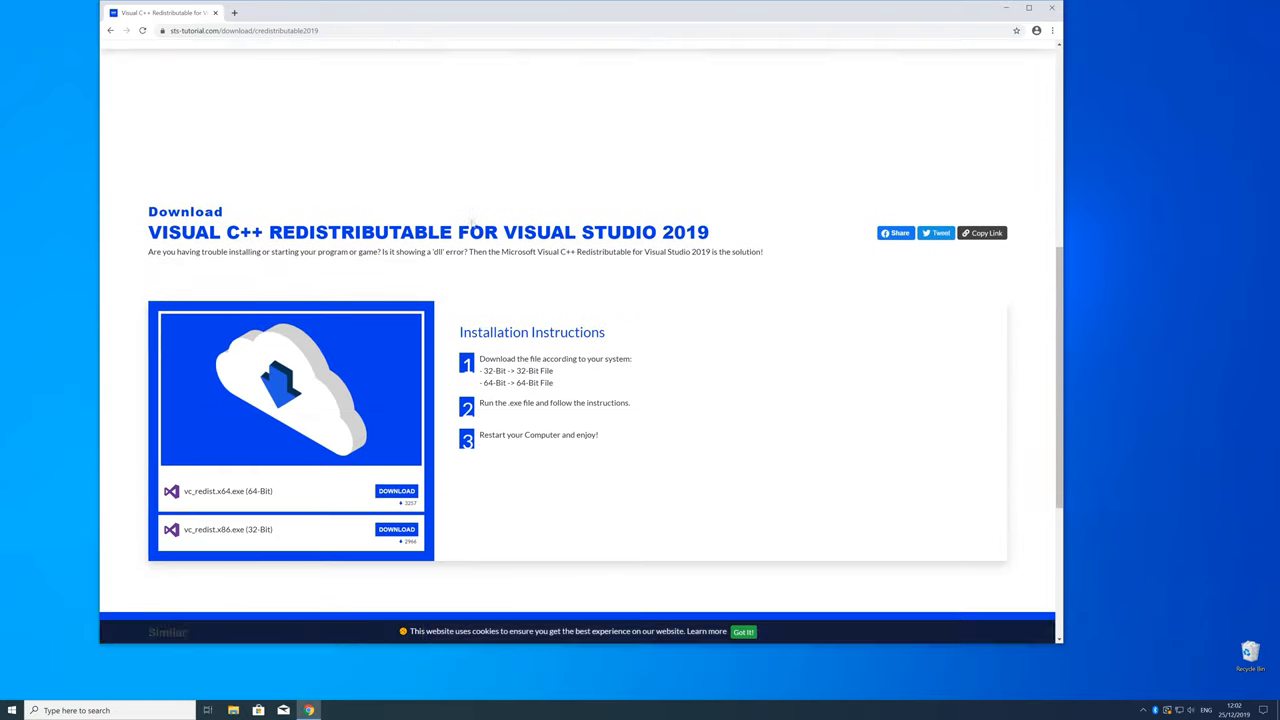
pyautogui.scroll(-3)
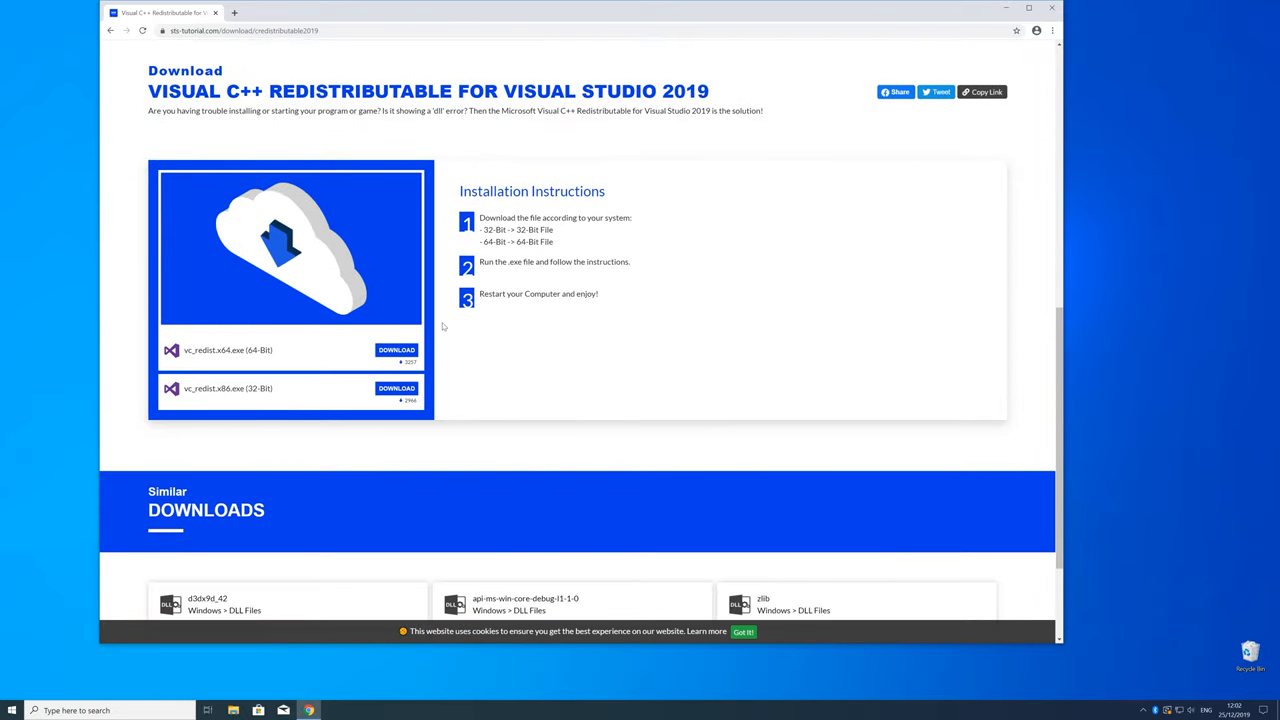
pyautogui.click(396, 350)
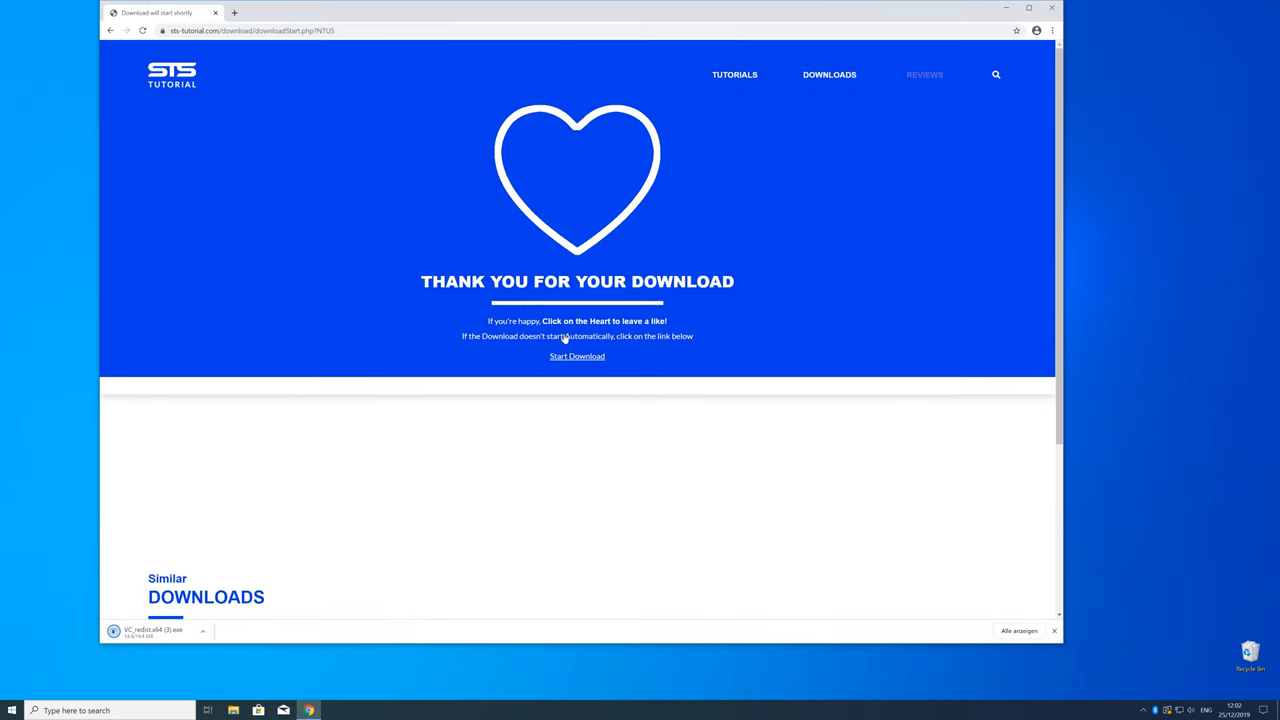
# - Run vc_redist.x64.exe, accept the license, install, and close after Setup Successful
pyautogui.click(157, 631)
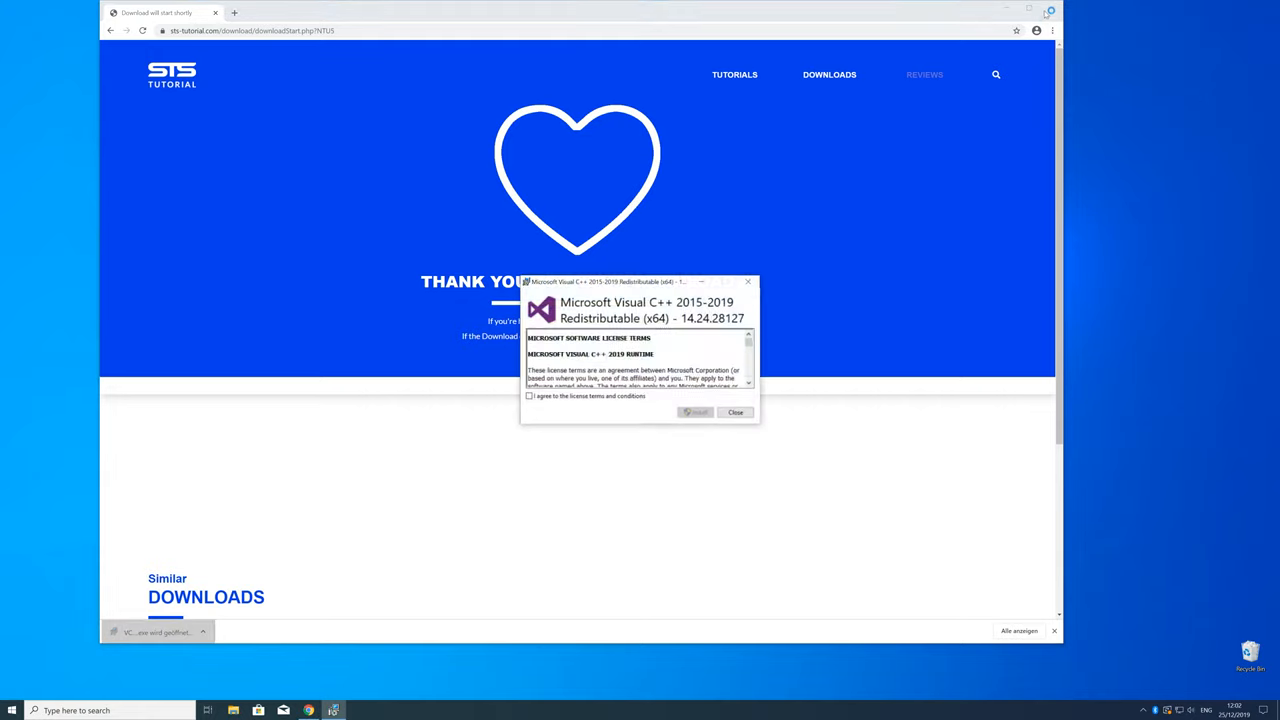
pyautogui.click(695, 411)
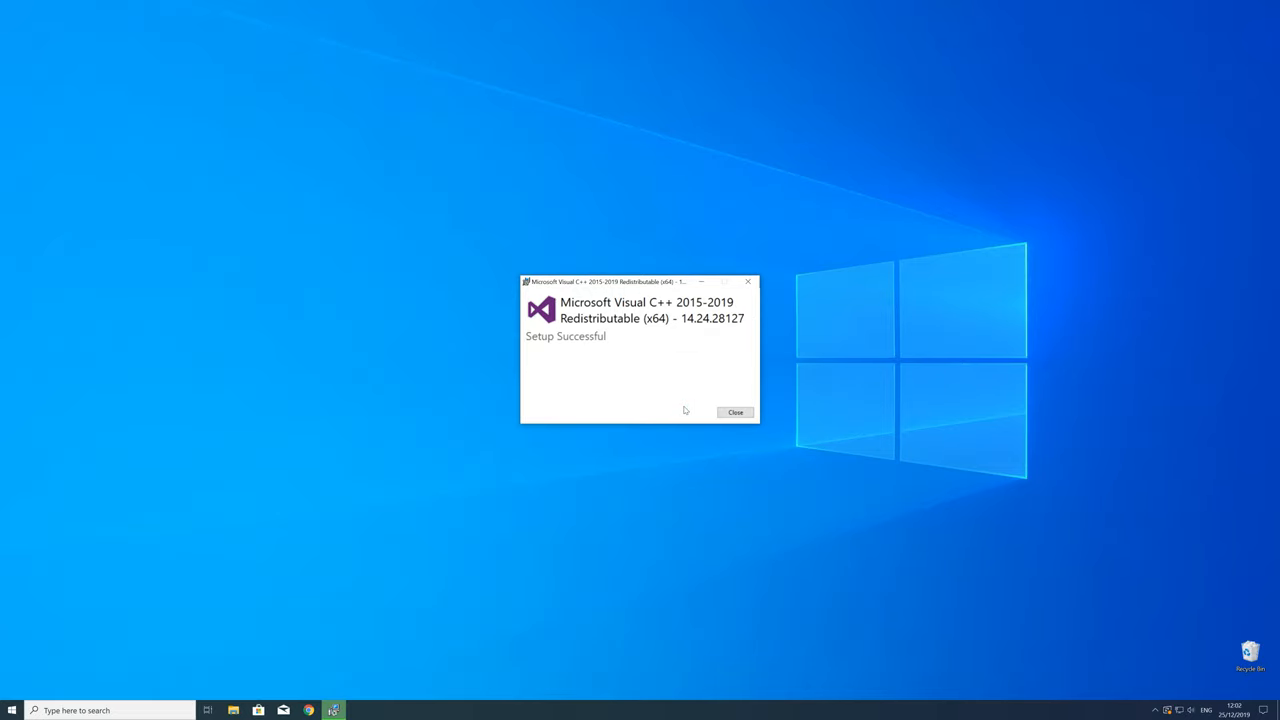
pyautogui.moveTo(735, 412)
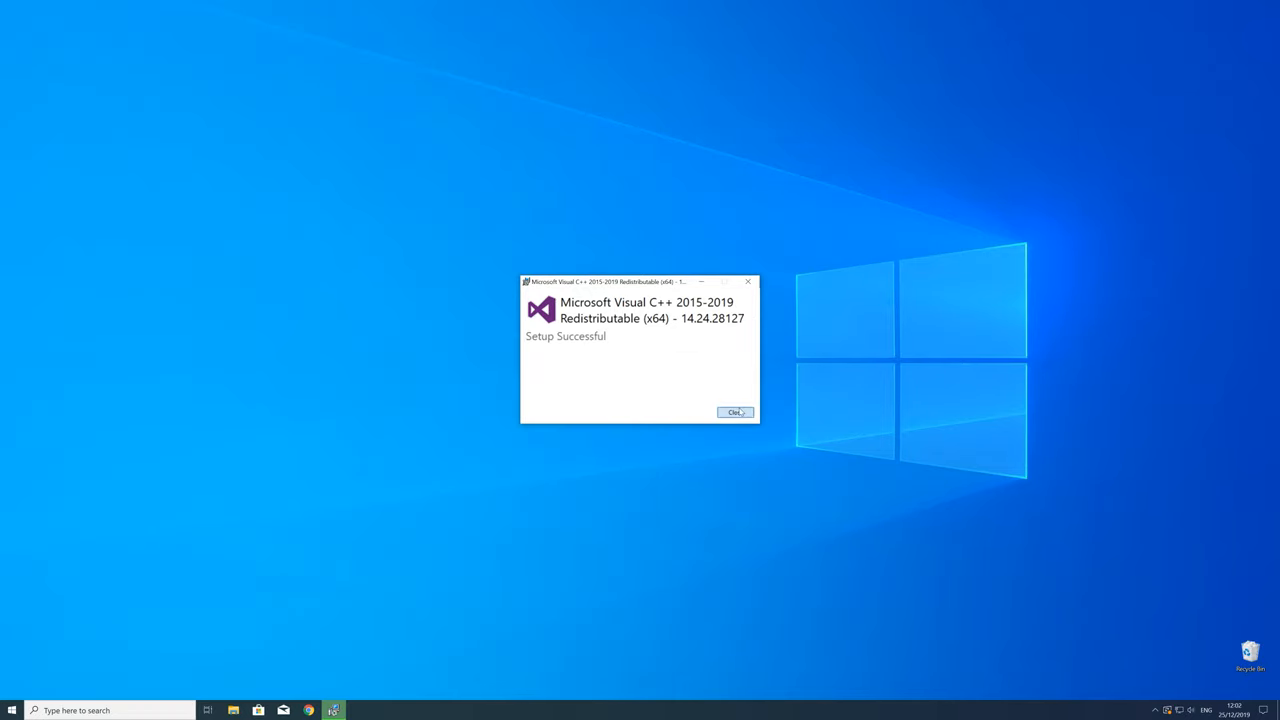
pyautogui.click(735, 412)
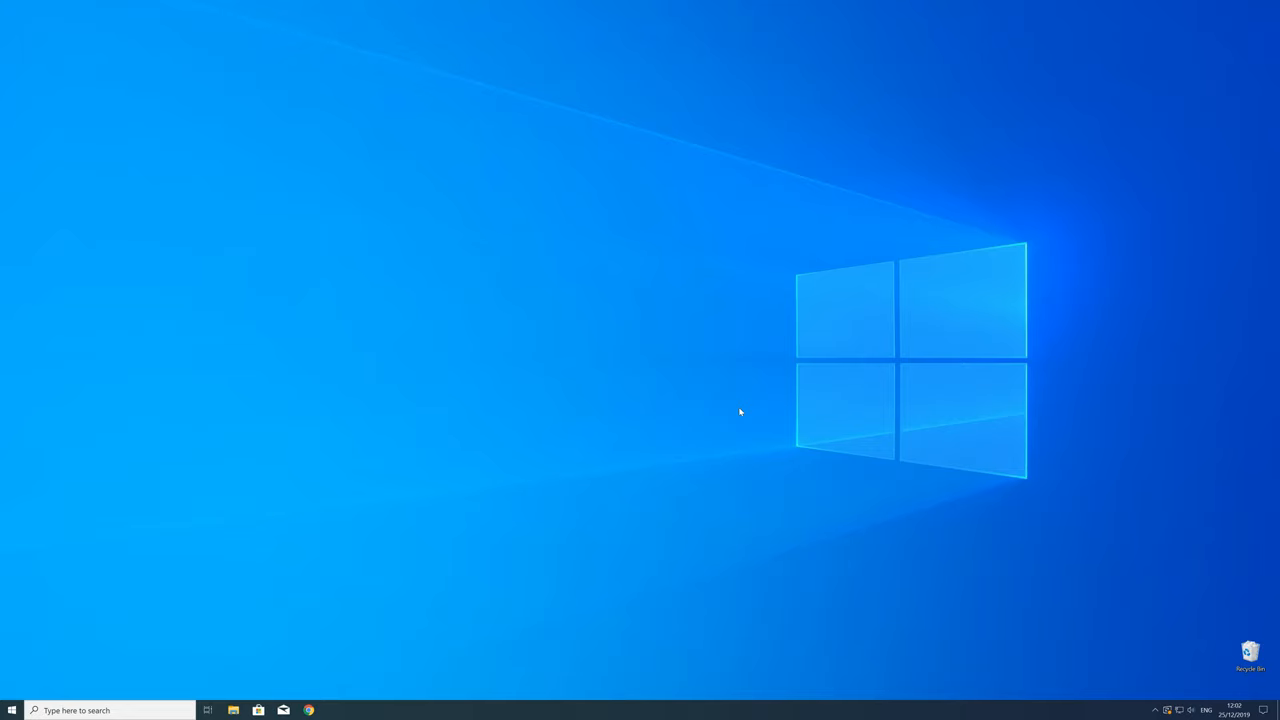